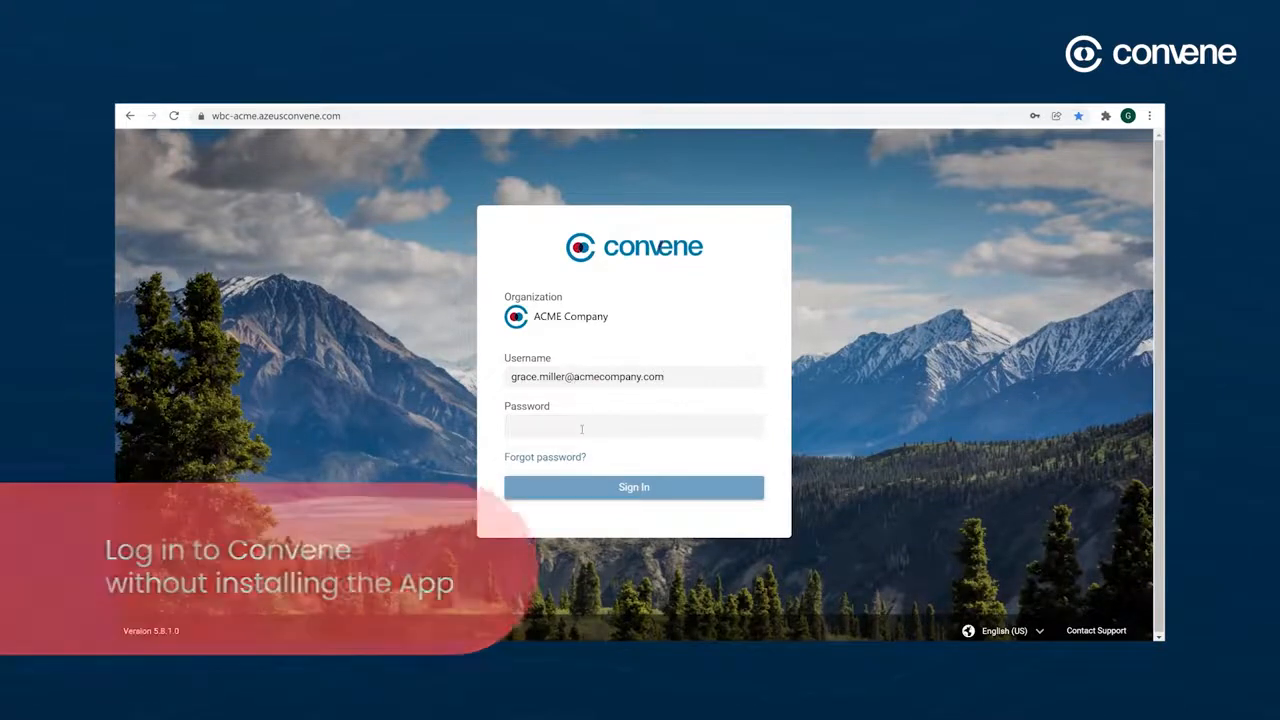
Sign in to Convene Web with the account password
type("••")
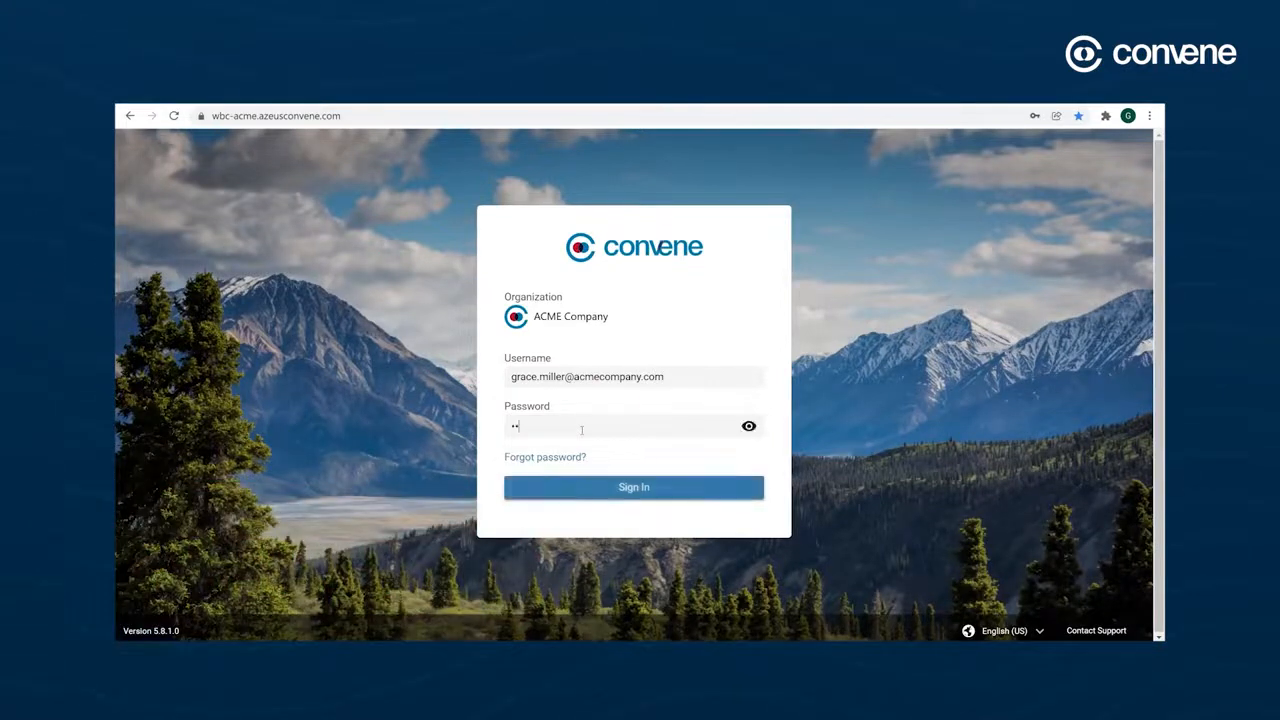
left_click(633, 487)
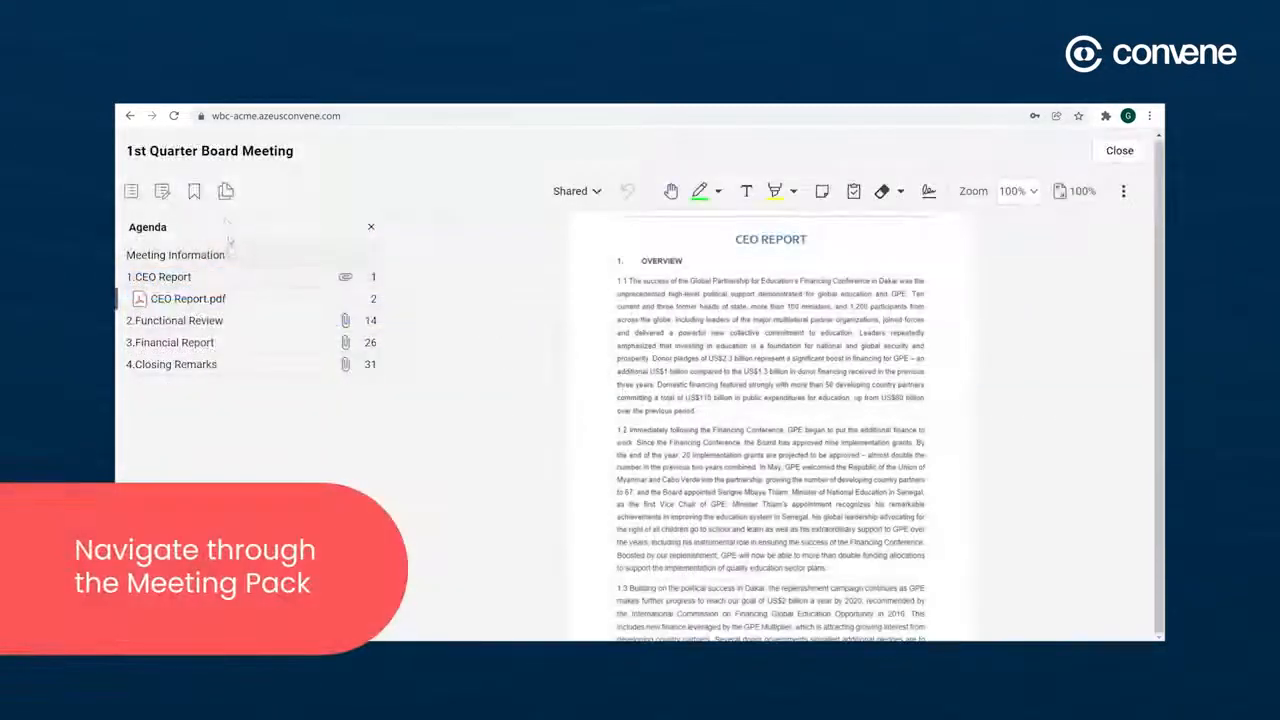
Add a shared sticky note 'Please double check this figure.' marked as an action item
left_click(225, 191)
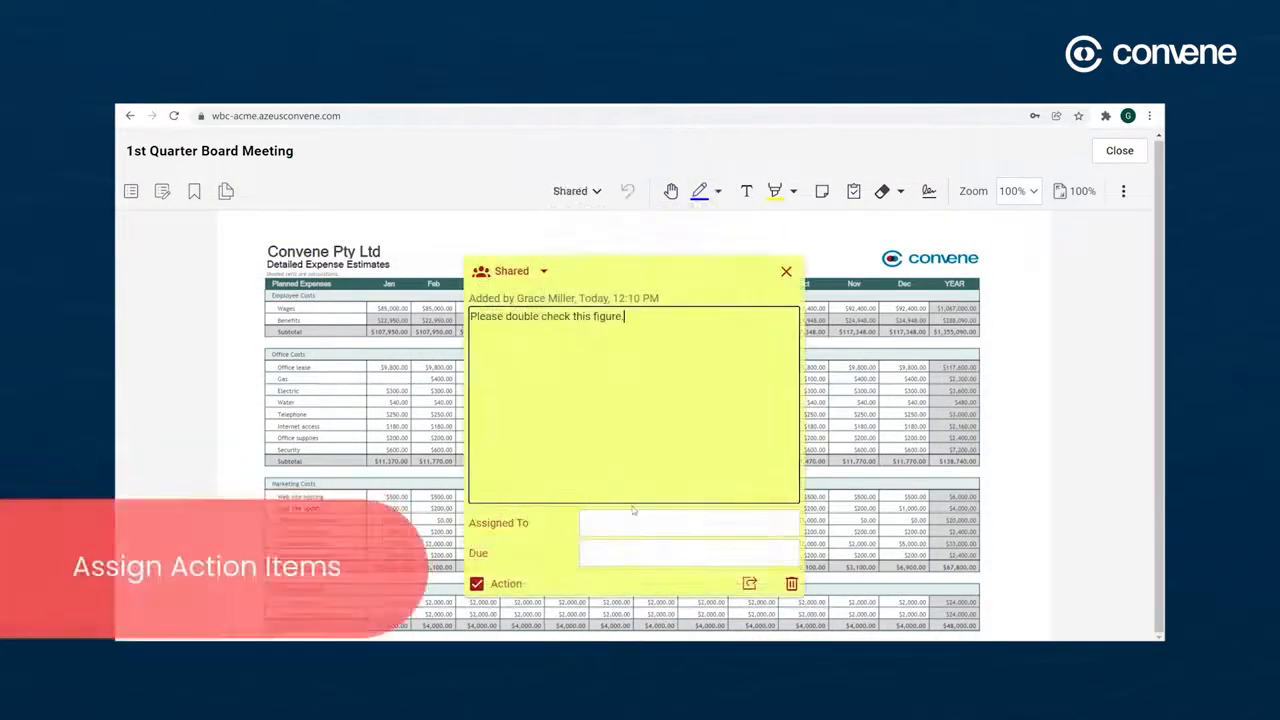
left_click(688, 522)
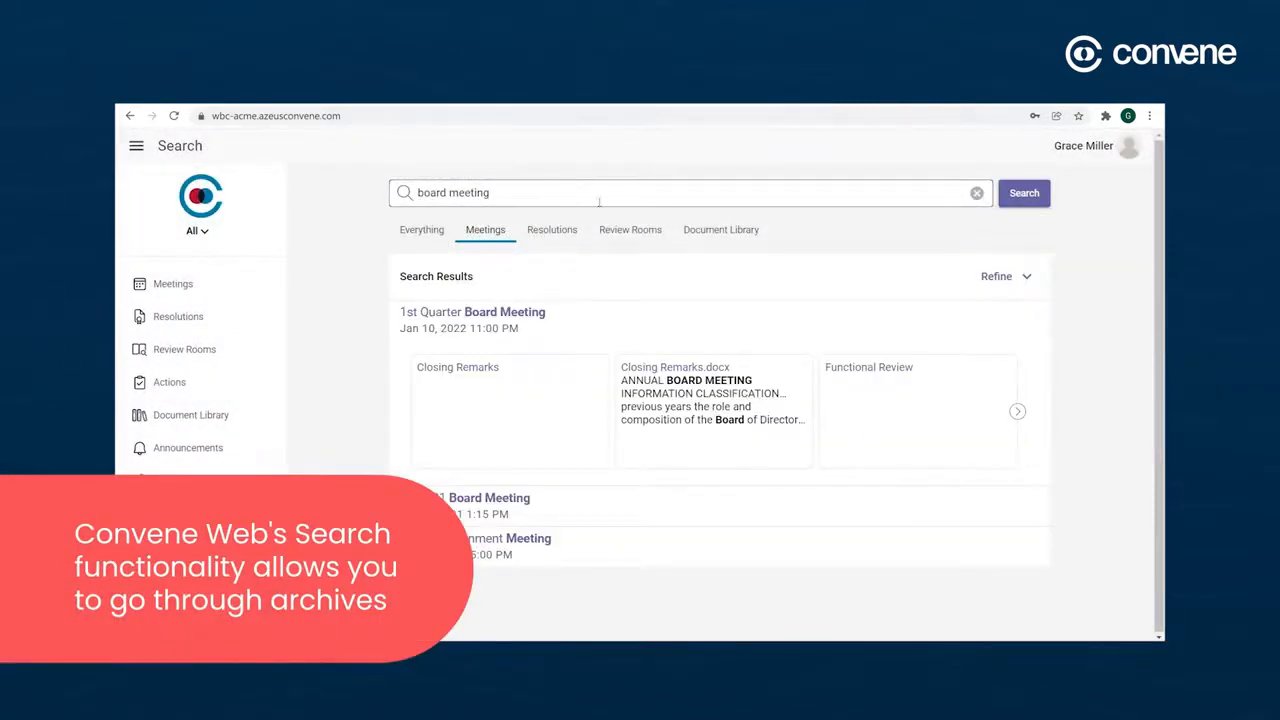
Refine the 'board meeting' search results and browse My Documents in the Document Library
left_click(997, 276)
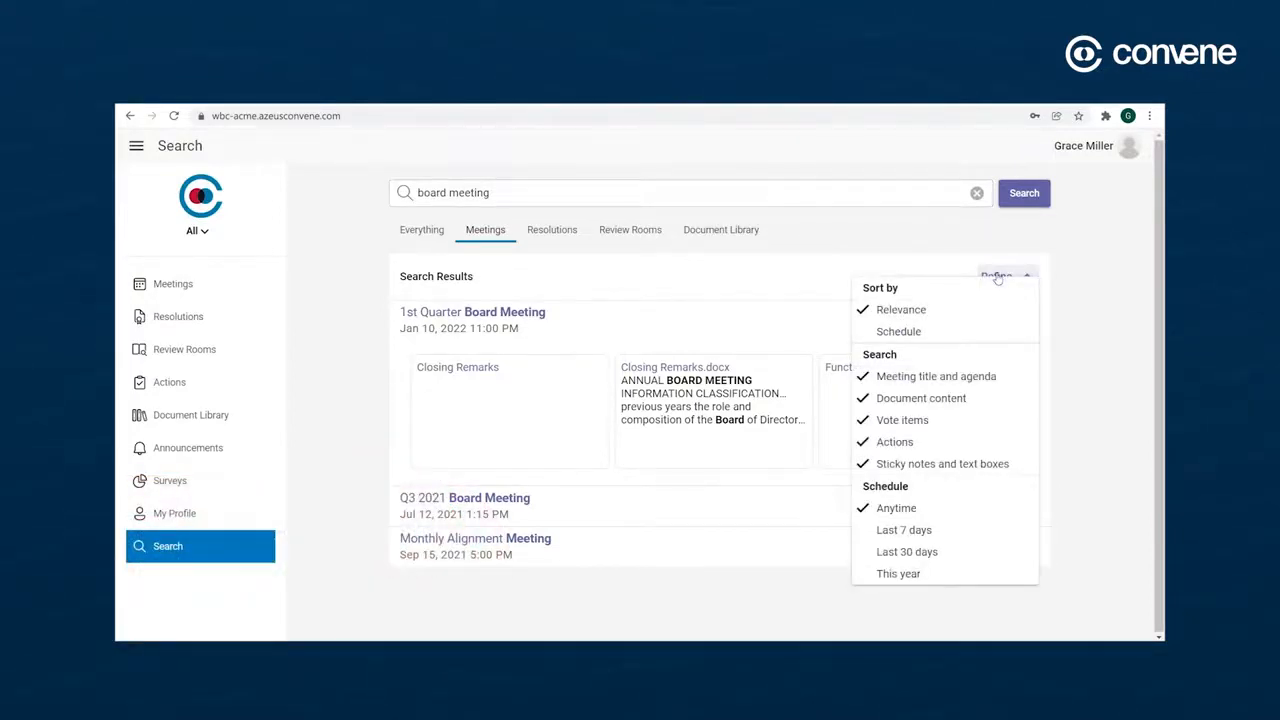
left_click(190, 414)
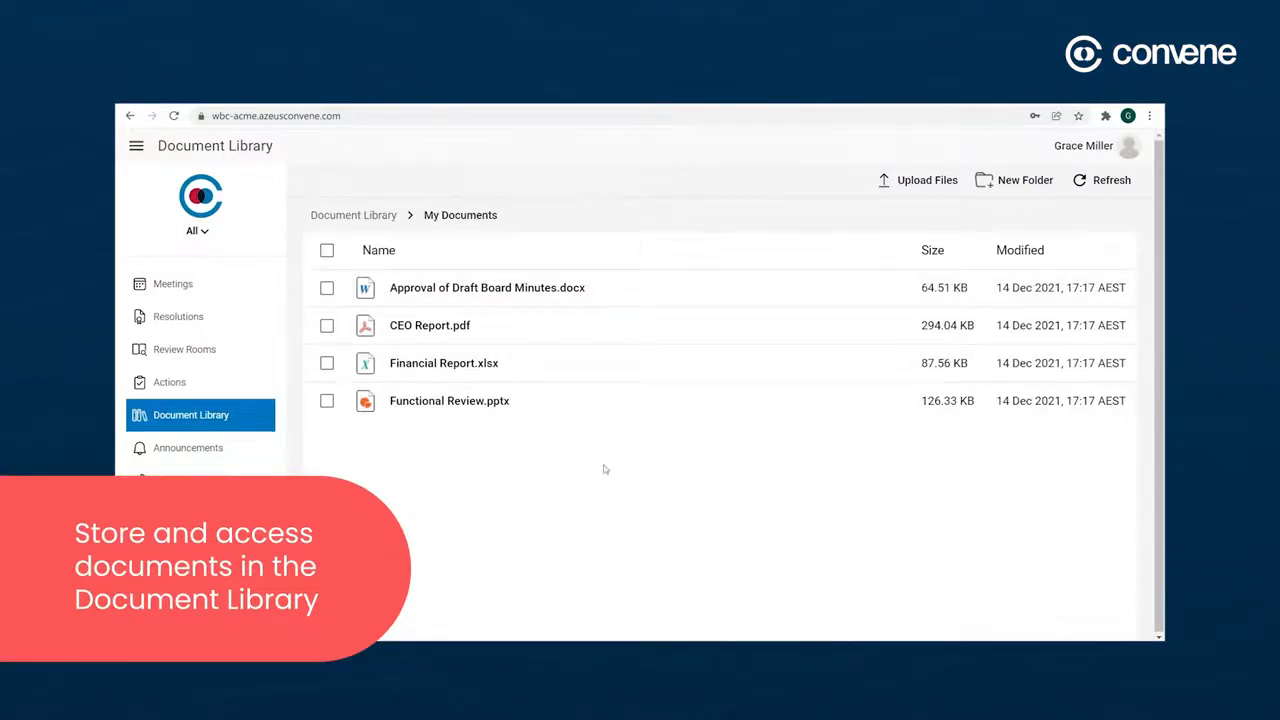
left_click(188, 447)
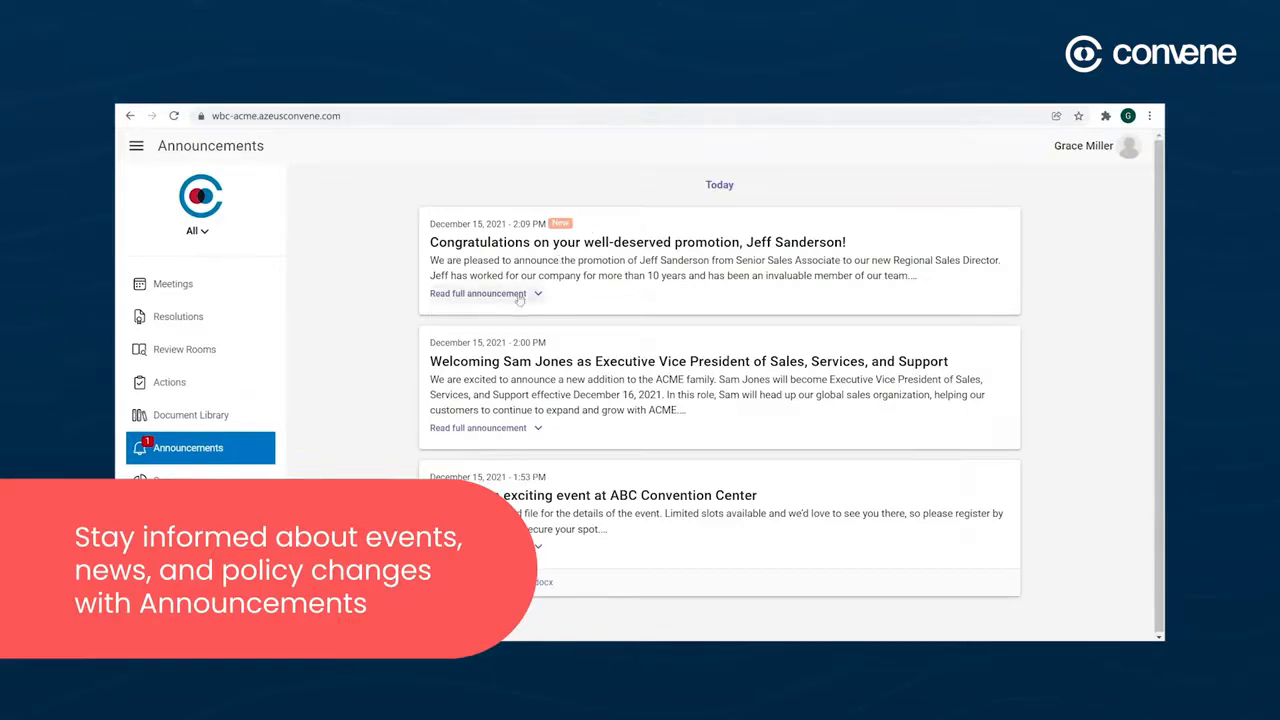
left_click(477, 293)
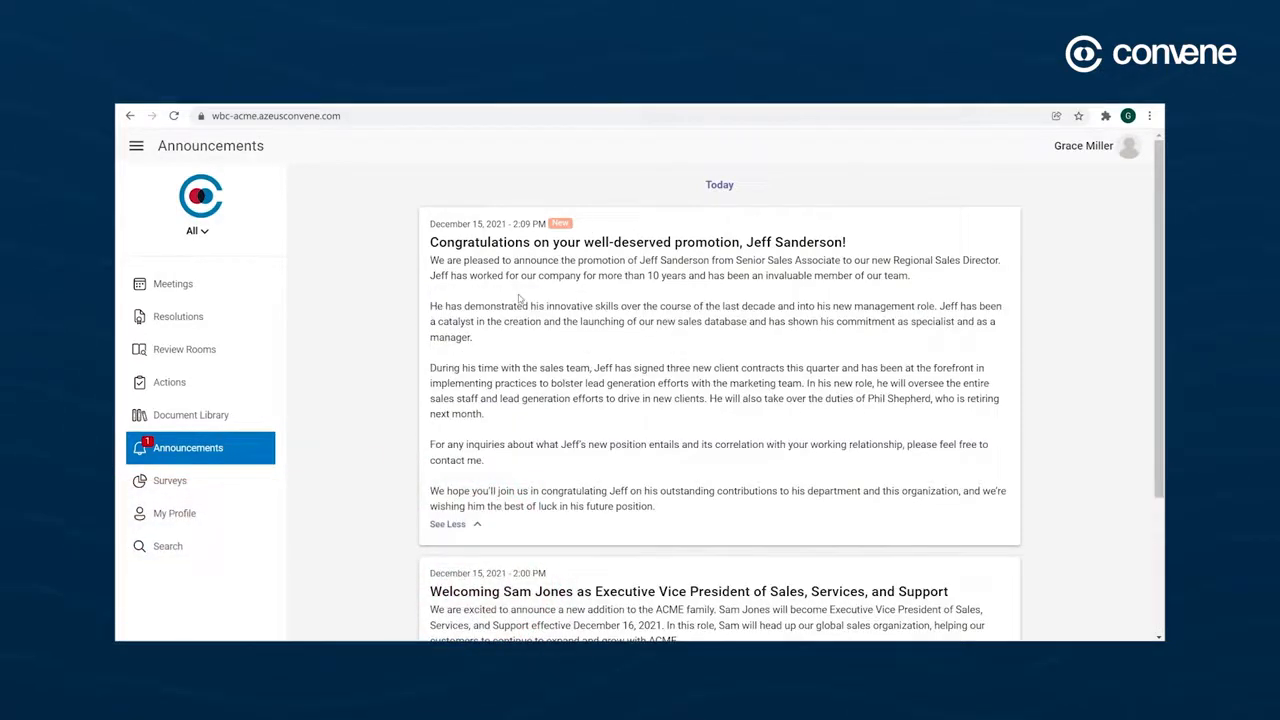
mouse_move(638, 440)
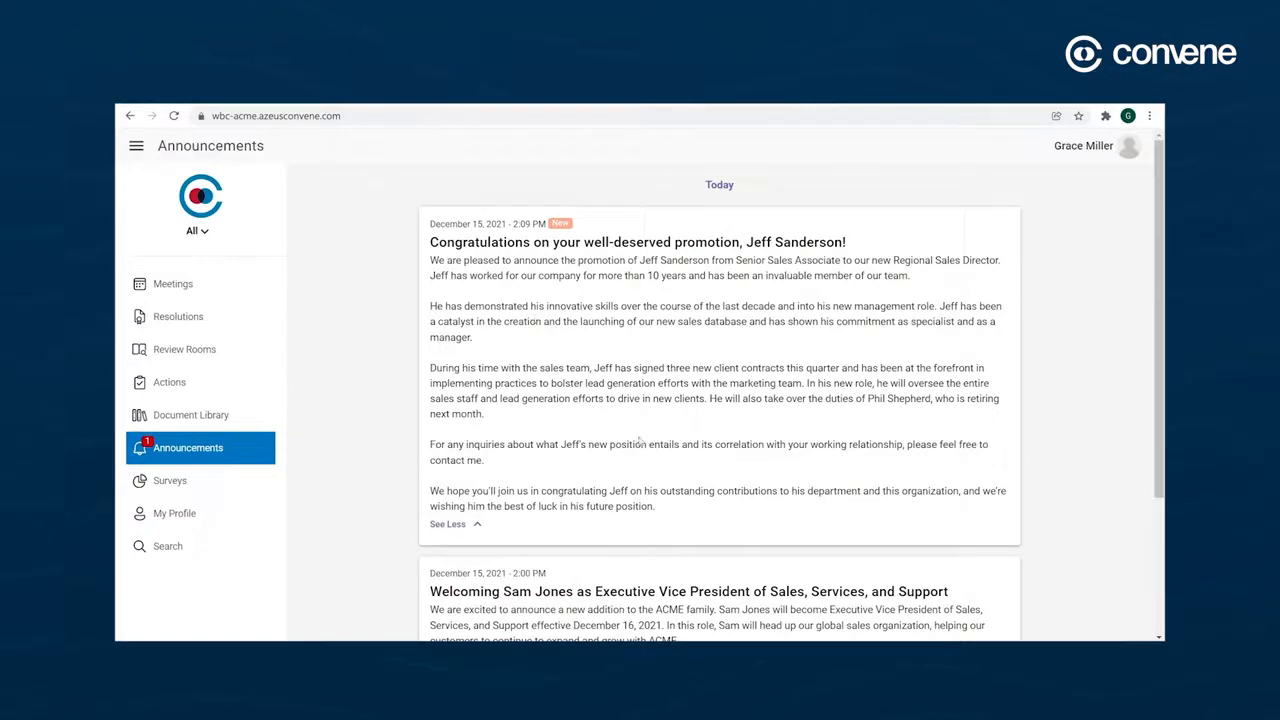
scroll("down", 3)
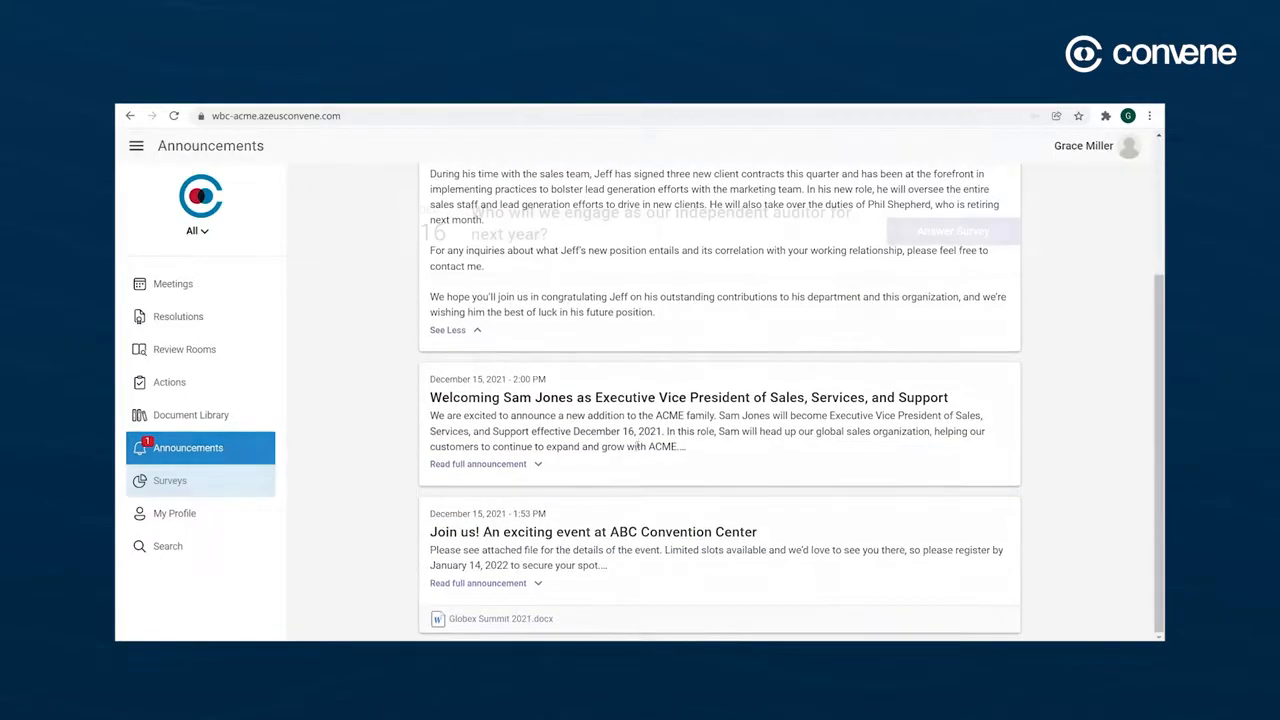
Open the independent auditor survey and choose B - PwC
left_click(170, 480)
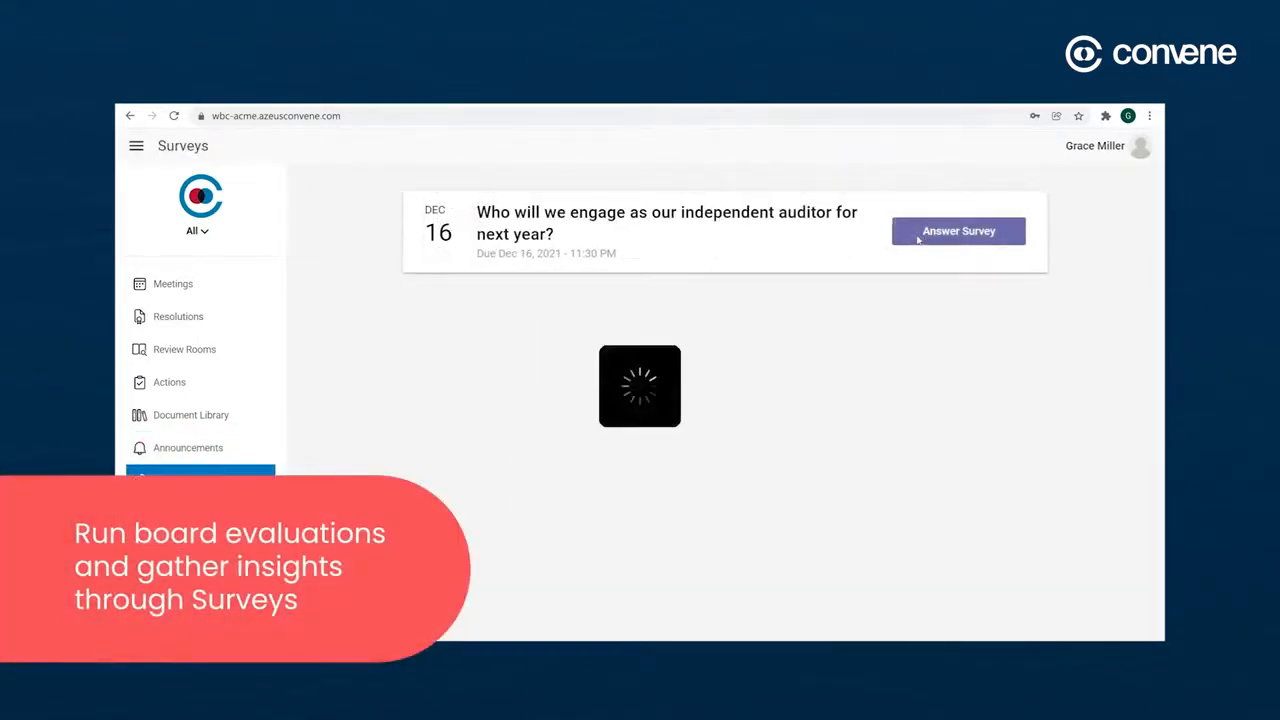
left_click(957, 231)
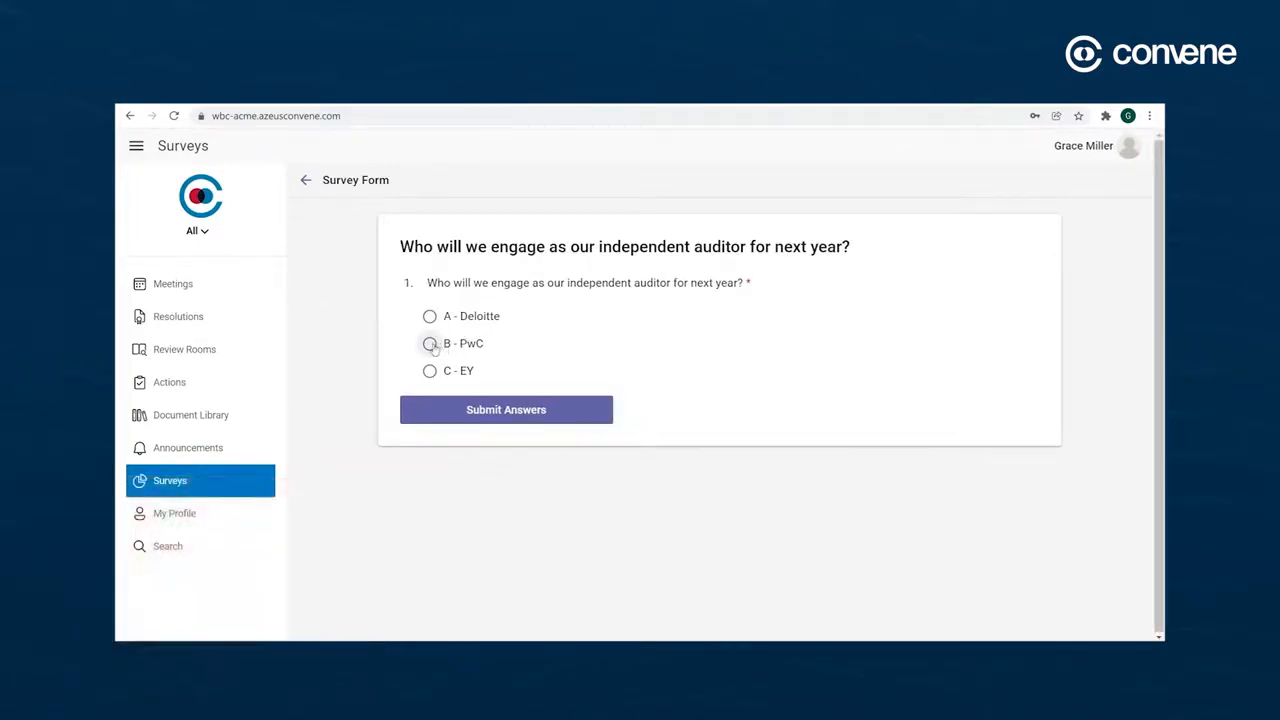
left_click(429, 343)
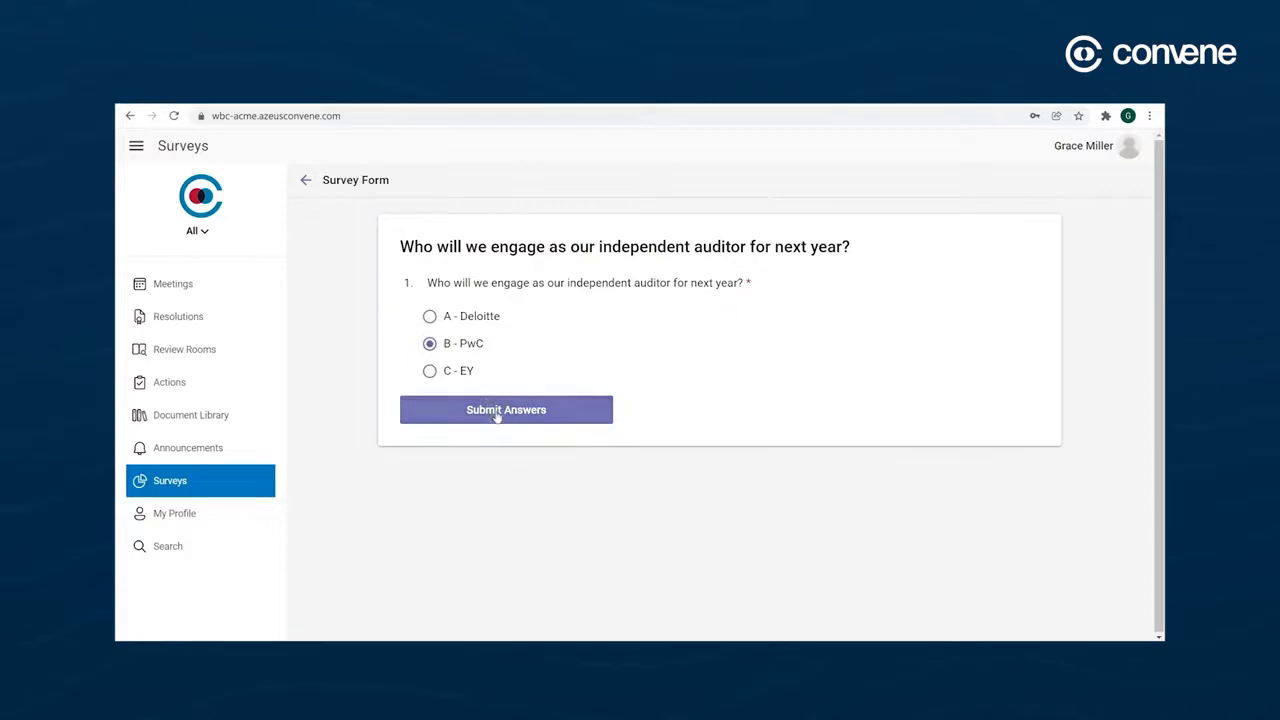